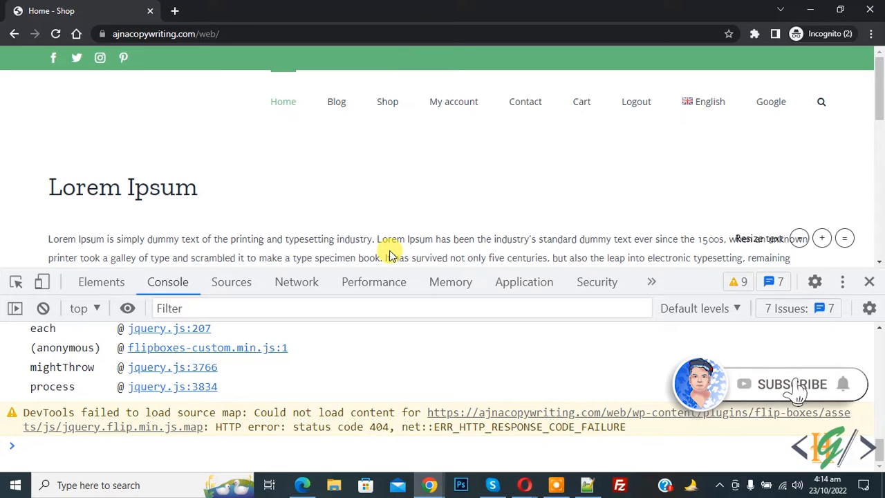
{"action": "mouse_move", "coordinate": [387, 201]}
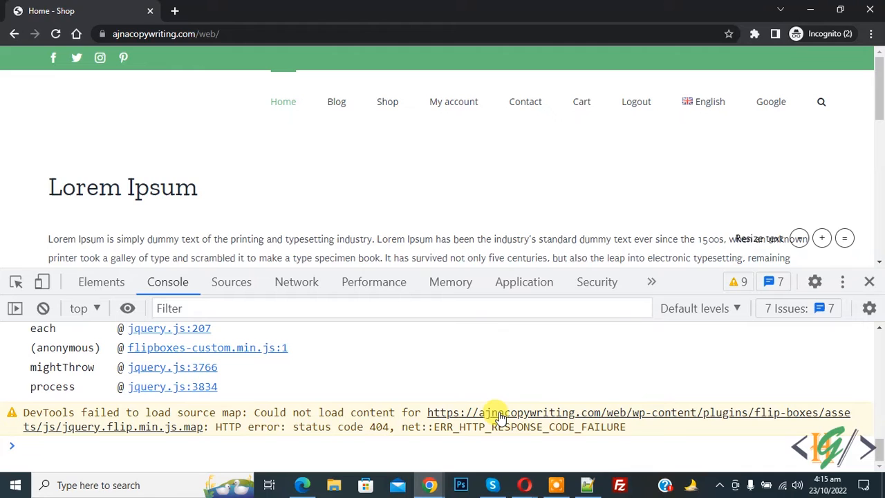
Follow the jquery.flip.min.js.map URL from the warning to its Error 404 page
{"action": "left_click", "coordinate": [498, 412]}
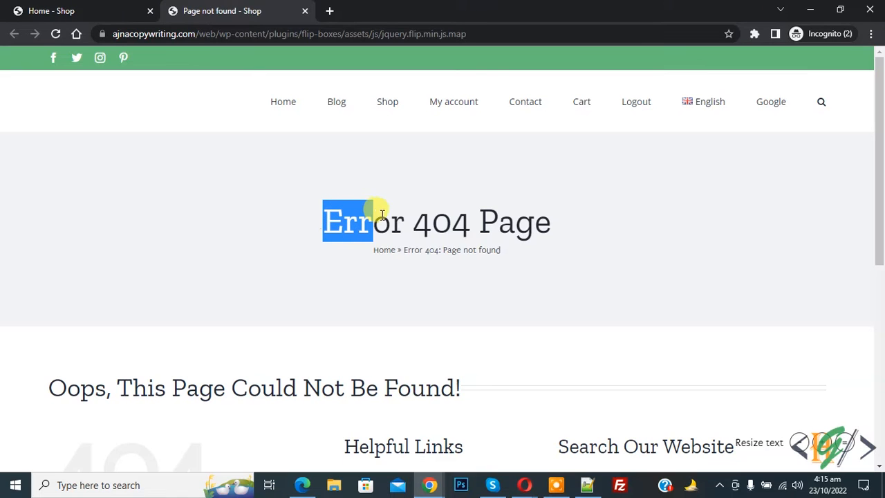
{"action": "mouse_move", "coordinate": [470, 169]}
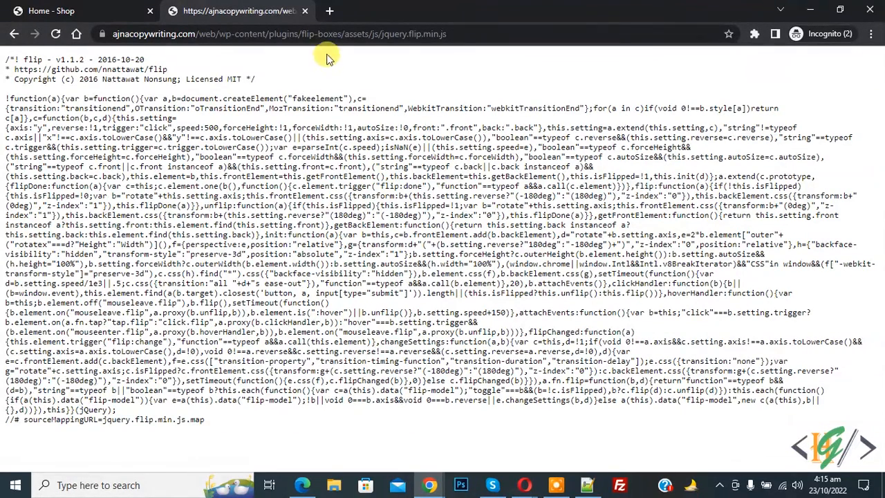
{"action": "mouse_move", "coordinate": [265, 33]}
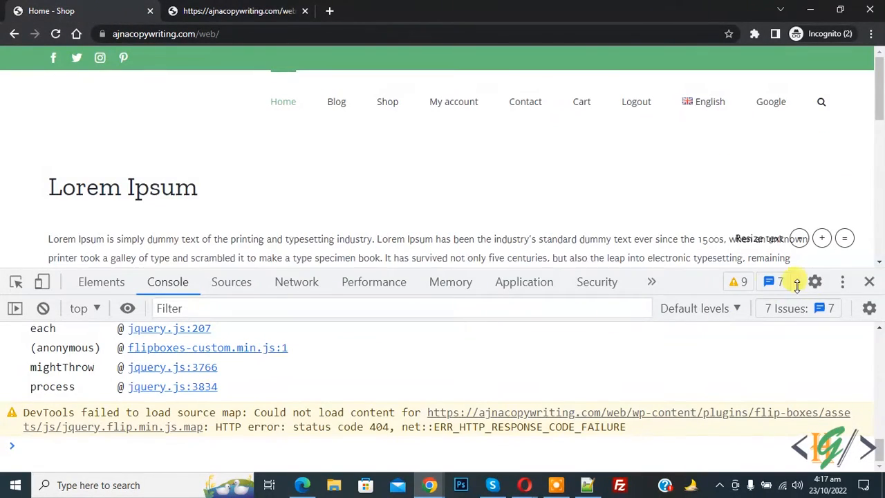
Uncheck Enable JavaScript and CSS source maps in DevTools Preferences and close Settings
{"action": "left_click", "coordinate": [814, 282]}
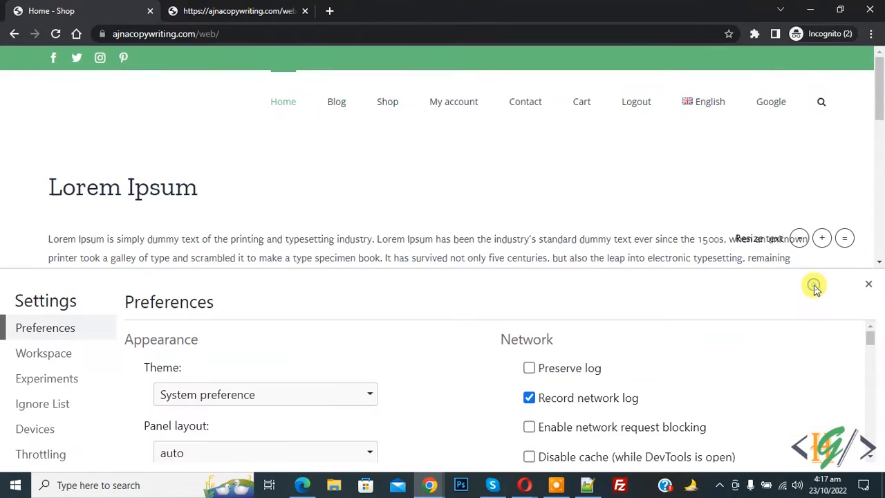
{"action": "mouse_move", "coordinate": [253, 326]}
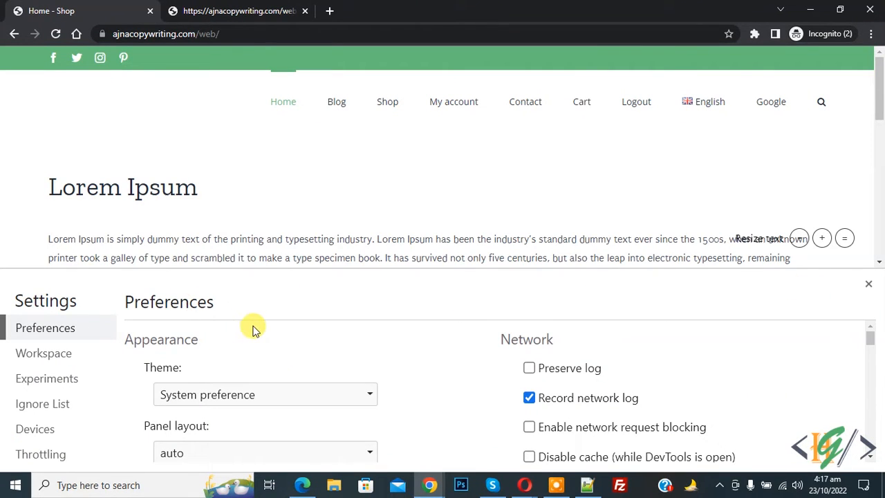
{"action": "scroll", "scroll_direction": "down", "scroll_amount": 3}
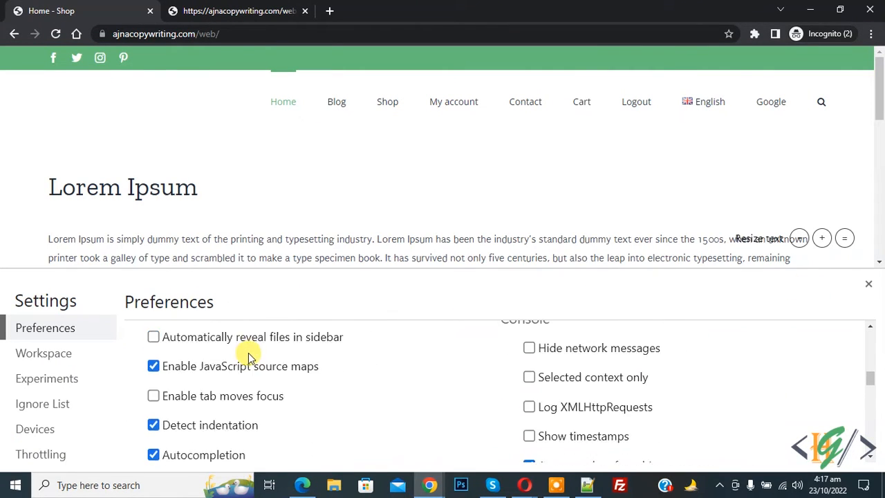
{"action": "scroll", "scroll_direction": "up", "scroll_amount": 3}
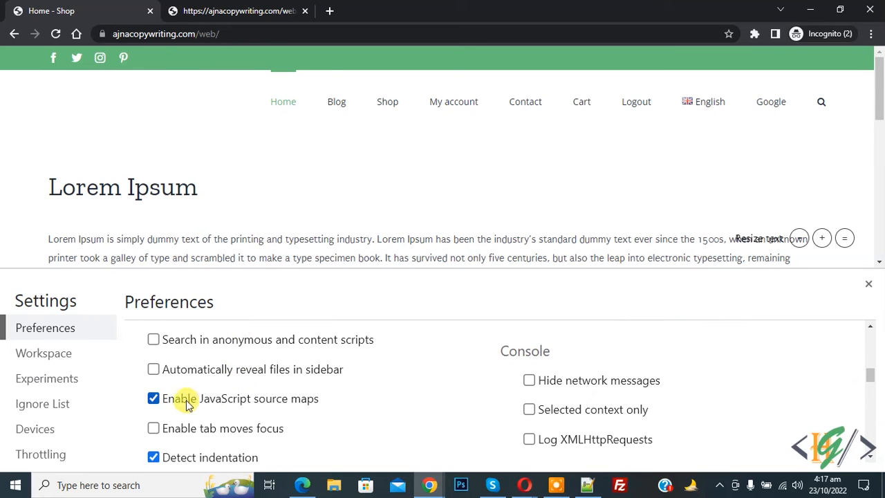
{"action": "scroll", "scroll_direction": "down", "scroll_amount": 3}
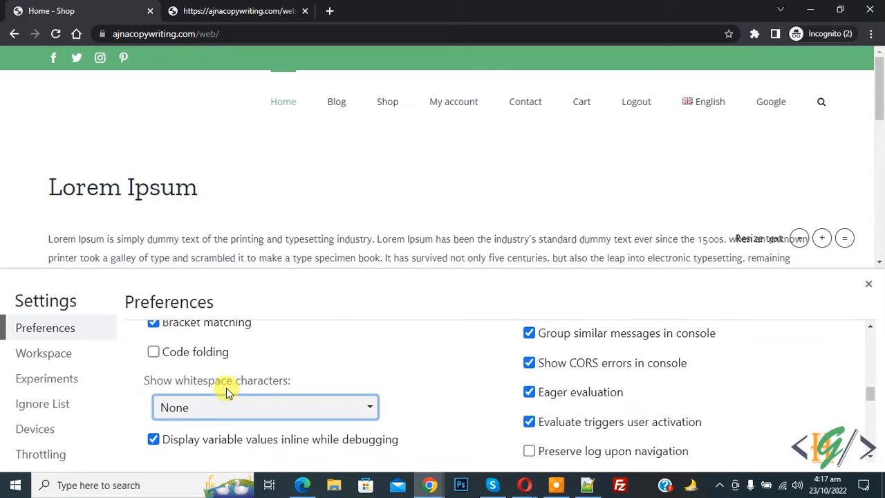
{"action": "scroll", "scroll_direction": "down", "scroll_amount": 3}
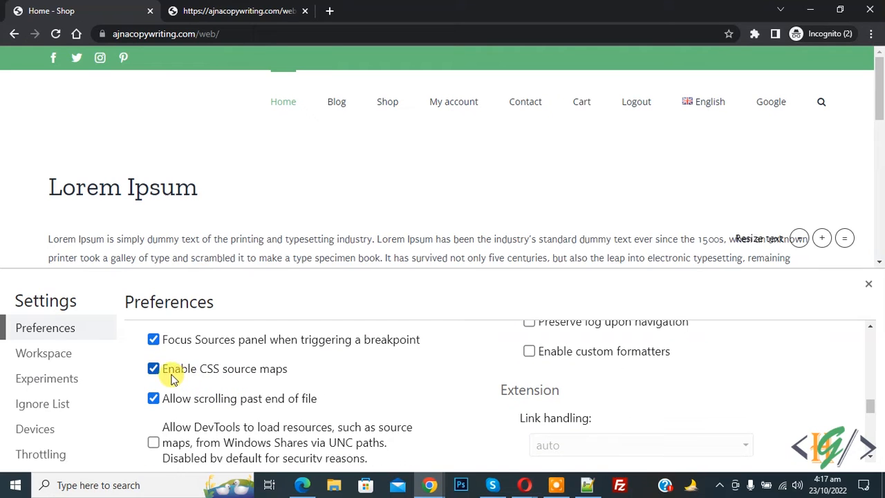
{"action": "left_click", "coordinate": [152, 367]}
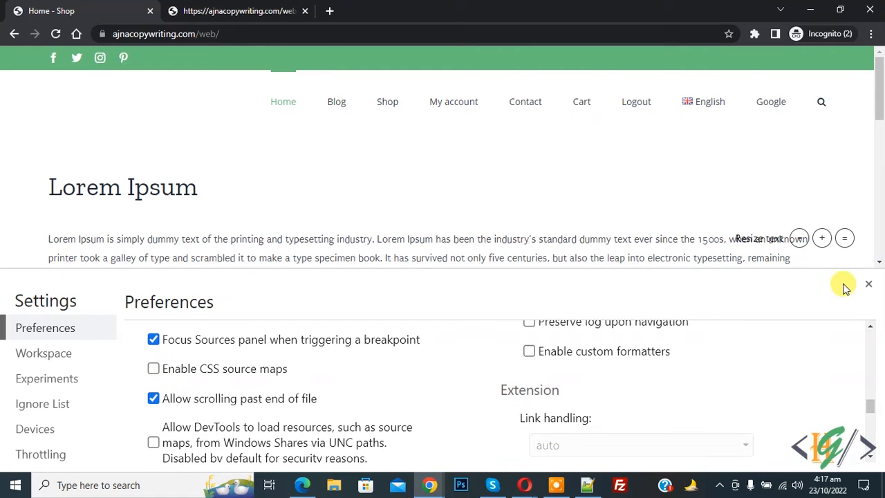
{"action": "left_click", "coordinate": [868, 283]}
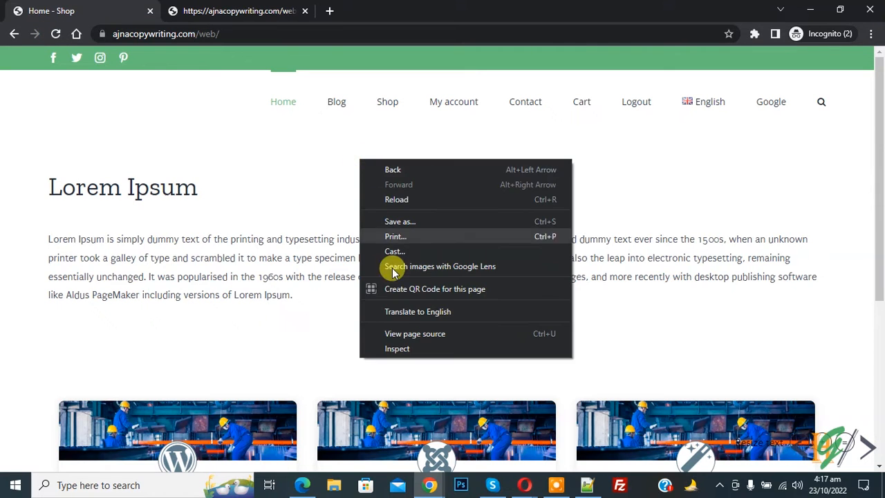
Reopen DevTools via Inspect and view the Console, now free of the source map warning
{"action": "left_click", "coordinate": [398, 349]}
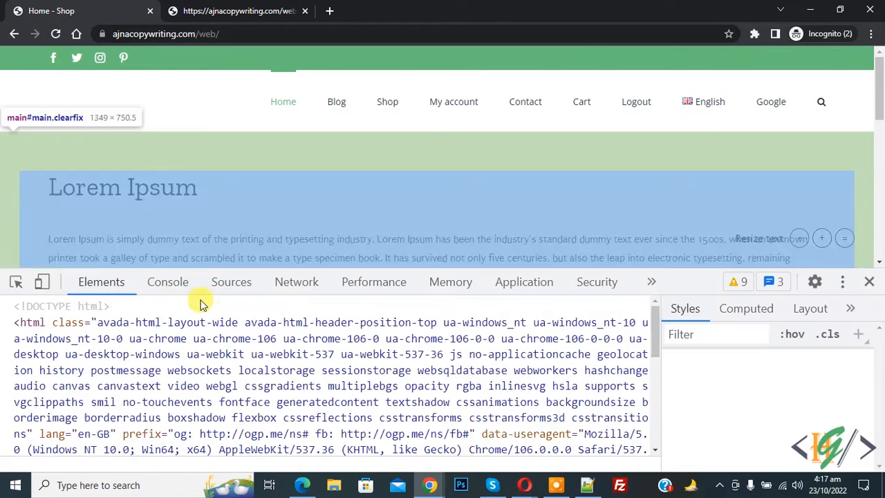
{"action": "left_click", "coordinate": [167, 282]}
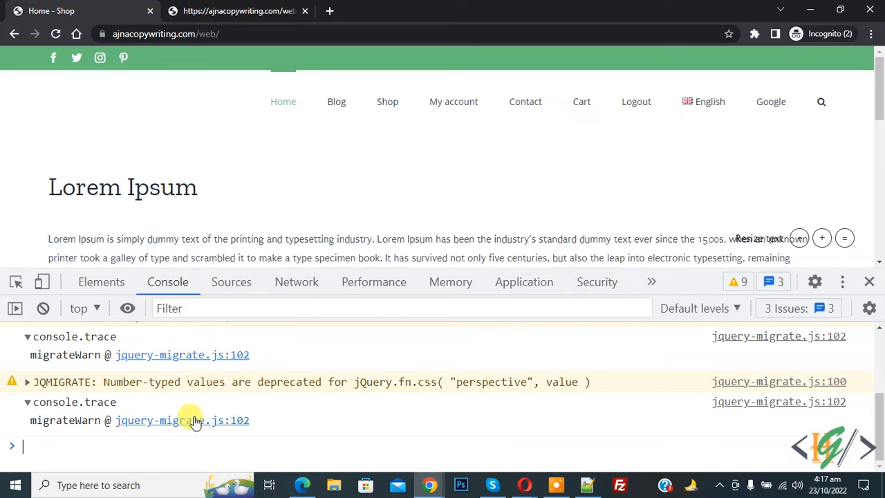
{"action": "mouse_move", "coordinate": [86, 450]}
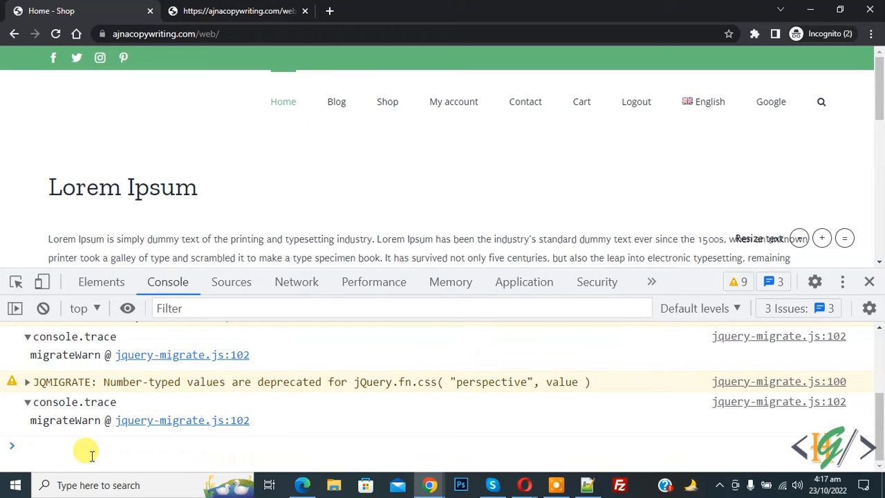